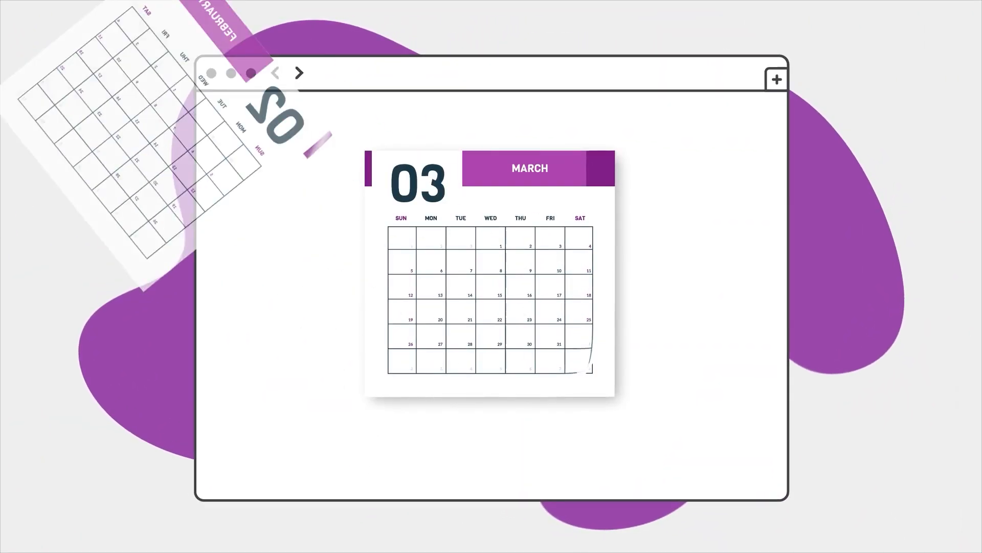
- Open ALL_CABS_DATA and expand its Records table of taxi pickup times, distances and fares
click(299, 75)
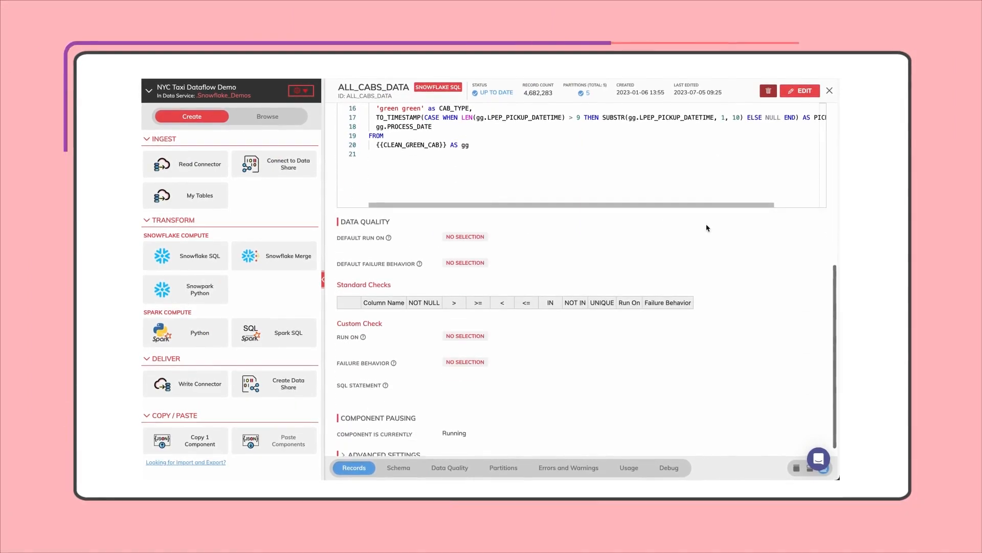
click(353, 467)
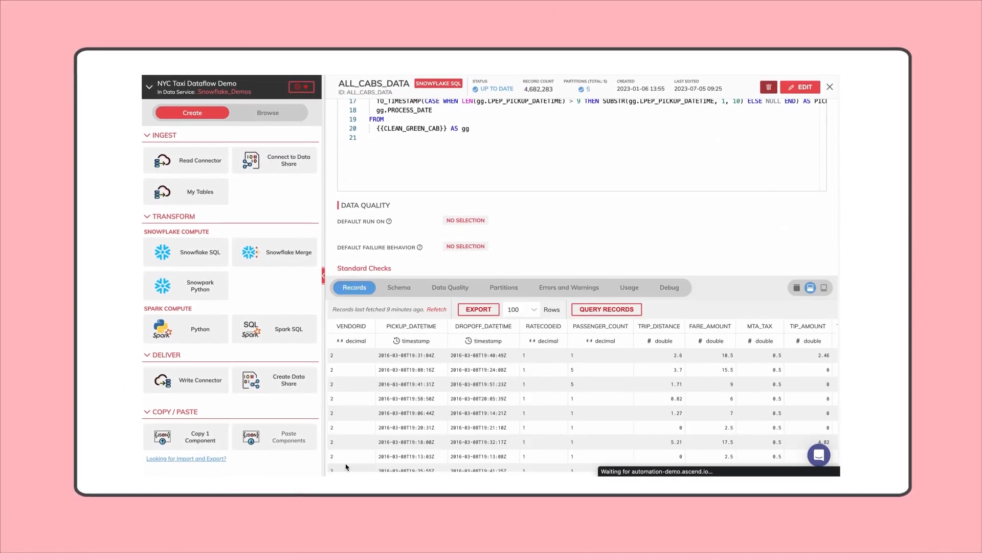